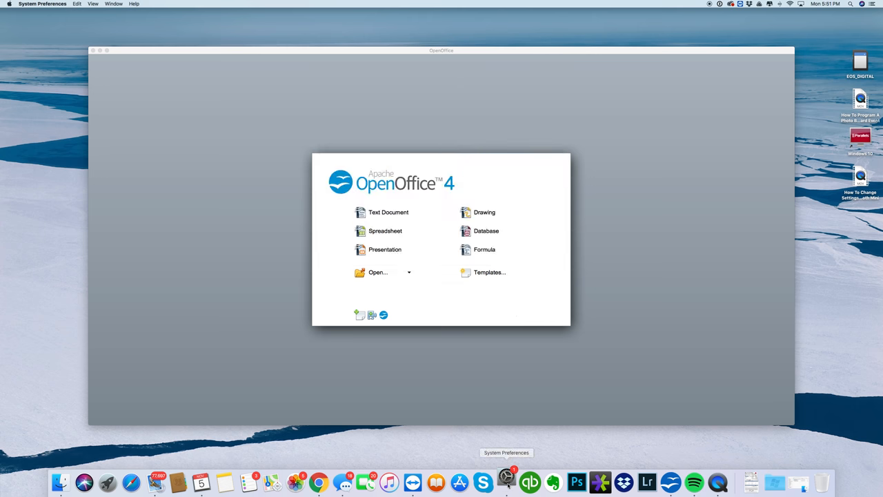
Launch System Preferences from the Dock and return from iCloud to the all-panes overview
click(506, 480)
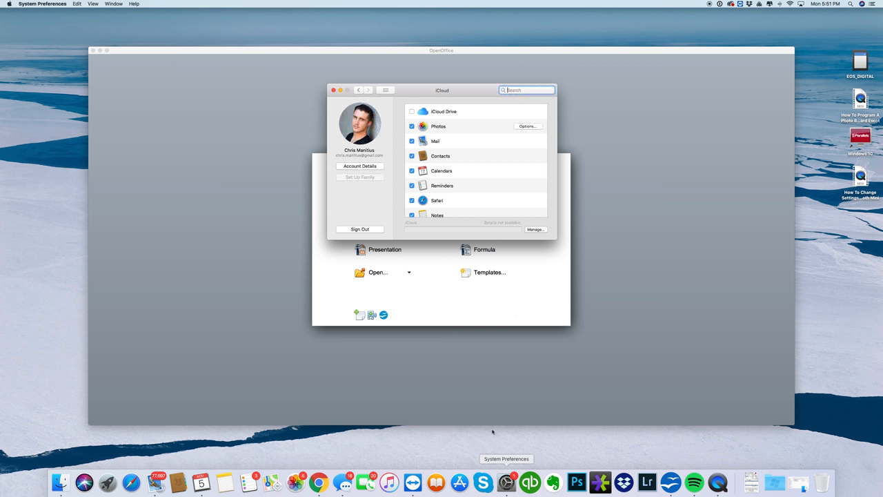
click(359, 90)
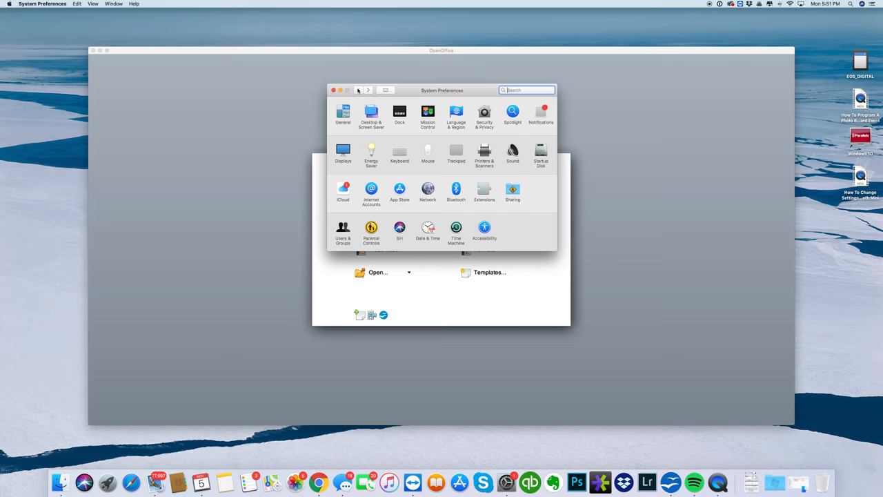
In Desktop & Screen Saver, pick a photo slideshow and set its Source to Choose Folder…
click(370, 113)
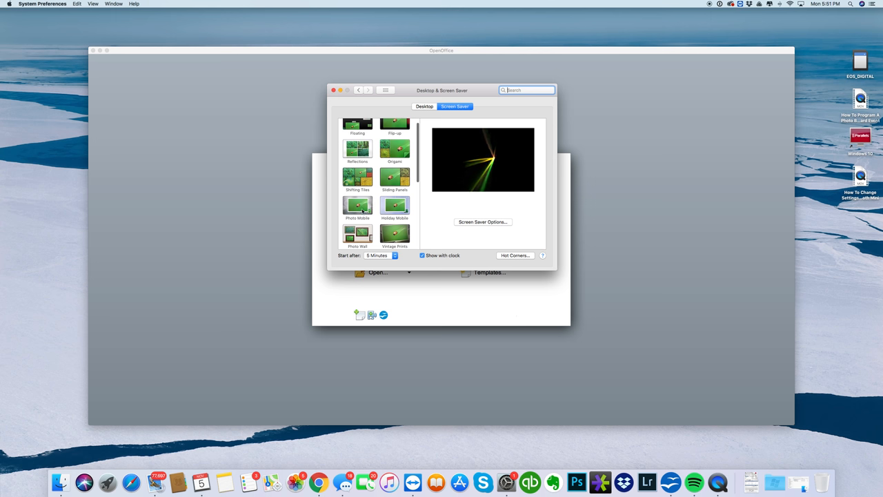
click(358, 204)
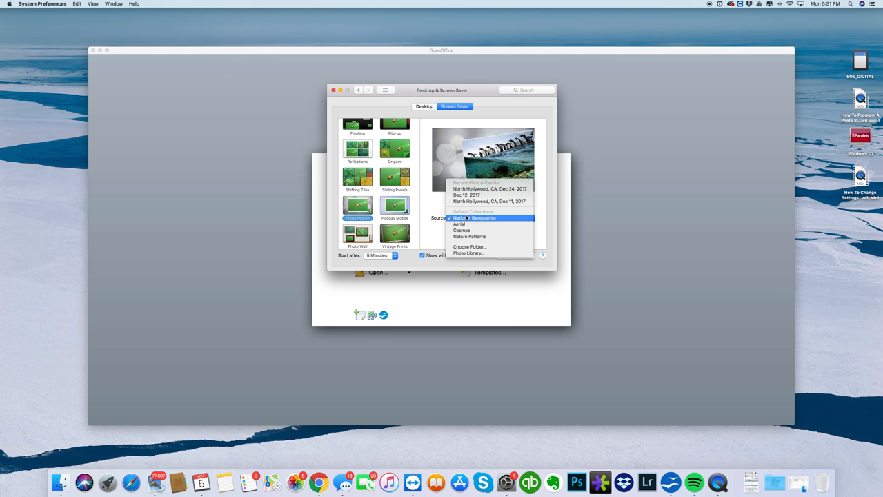
click(469, 245)
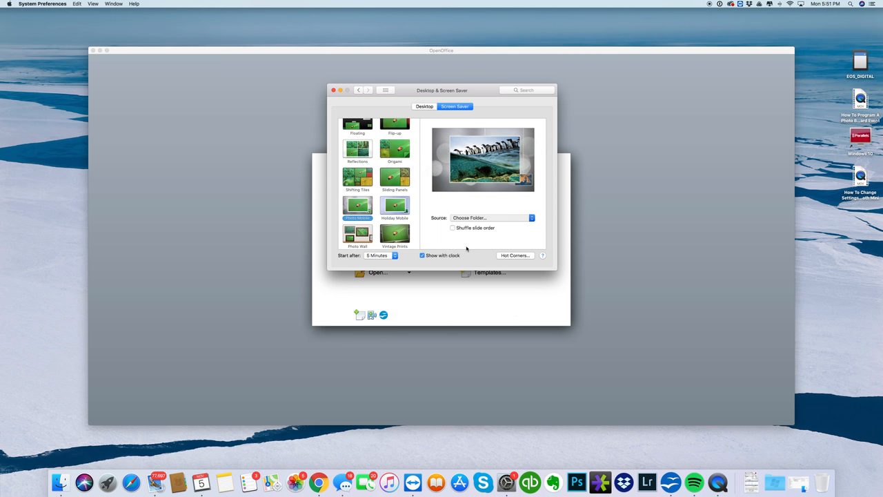
Choose the Photo Booth Photos subfolder in Dropbox as the slideshow source
click(490, 218)
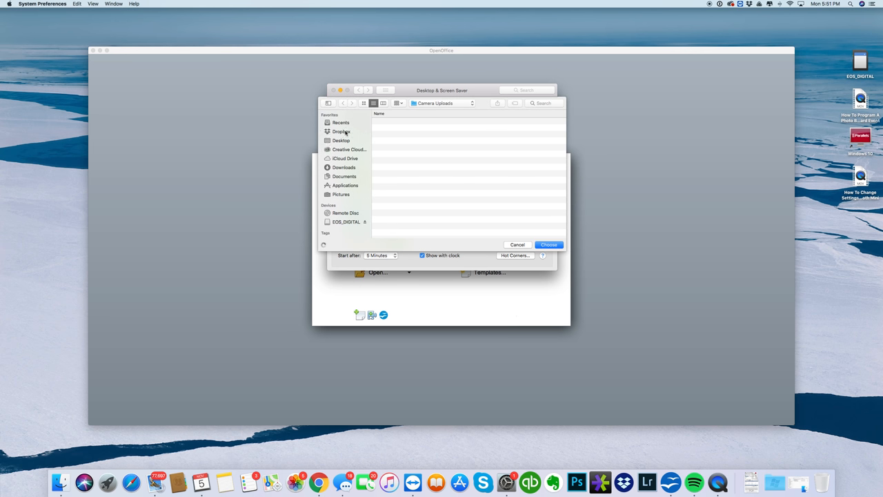
click(341, 131)
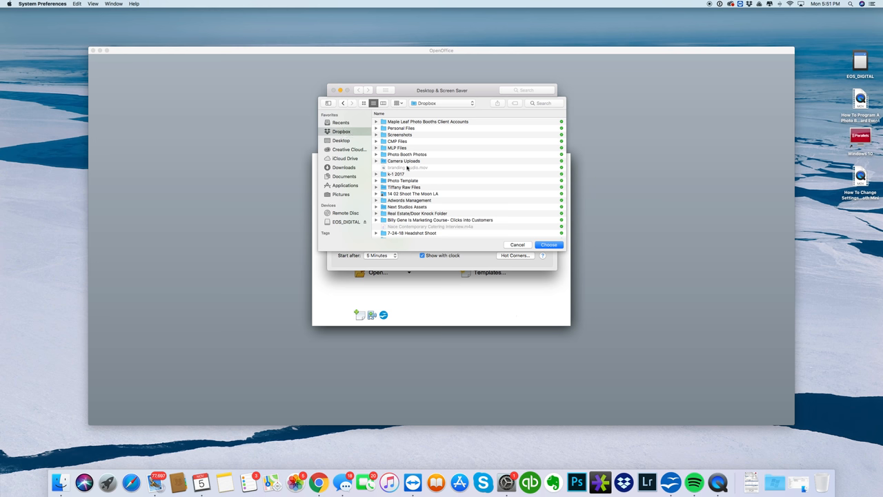
scroll(down, 3)
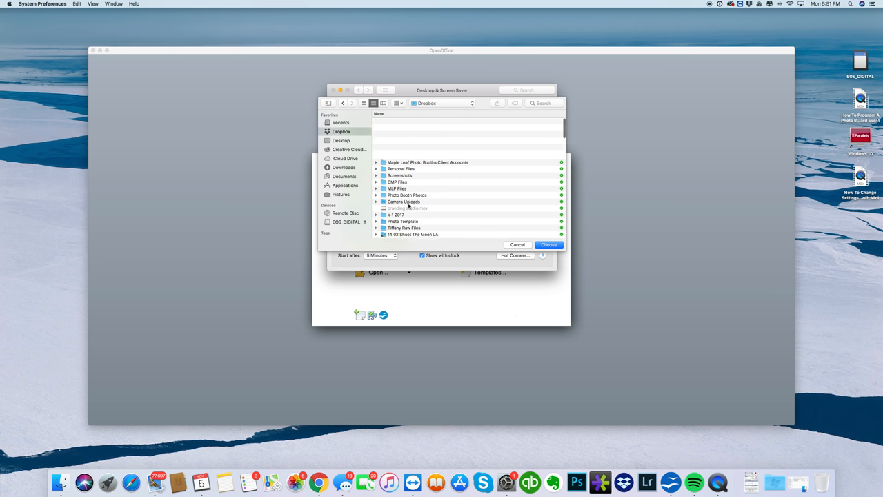
click(406, 155)
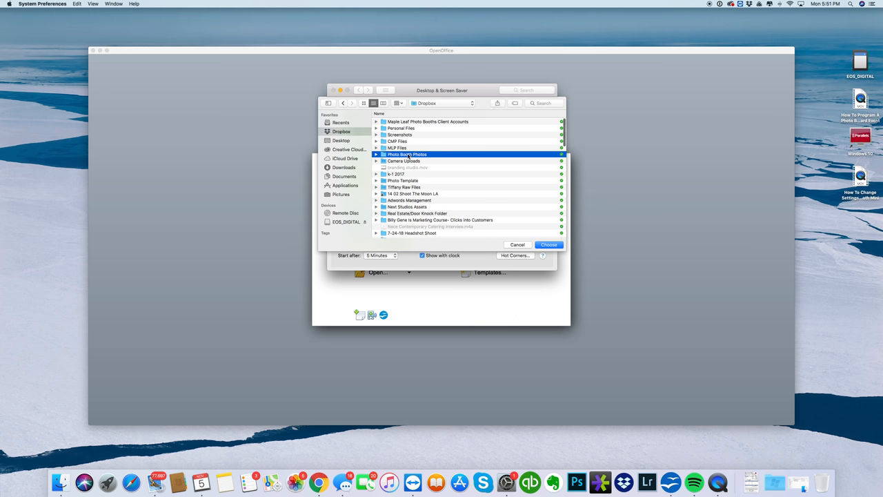
double_click(407, 154)
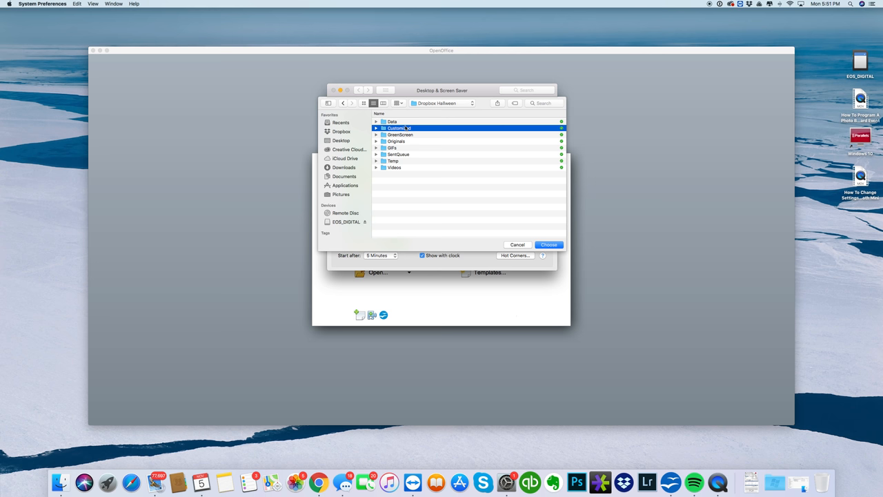
click(549, 244)
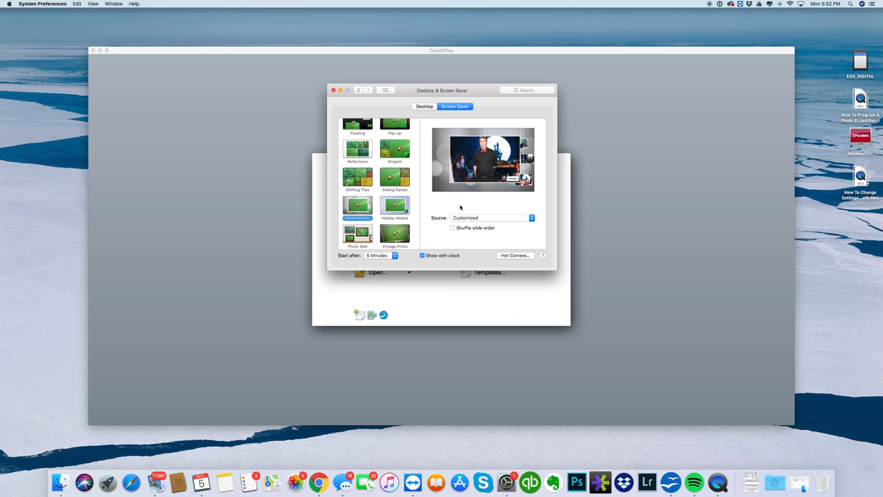
In Hot Corners, set the bottom-left corner to Start Screen Saver and confirm with OK
click(514, 255)
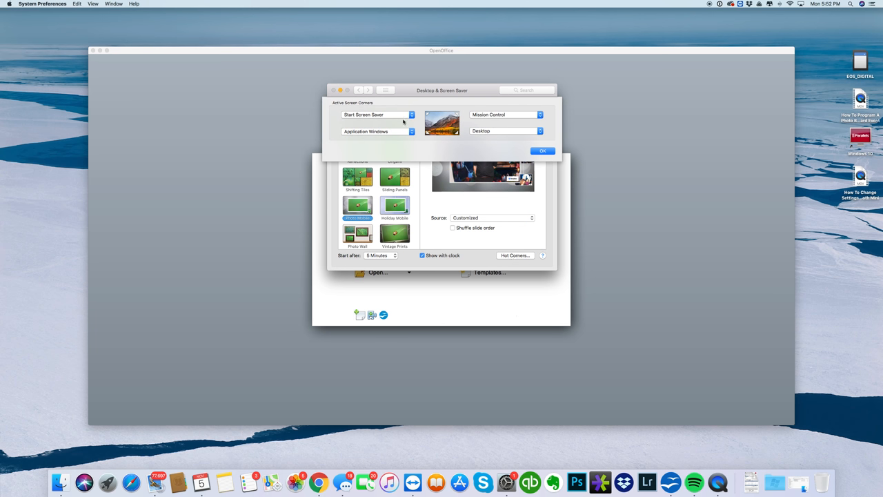
mouse_move(478, 122)
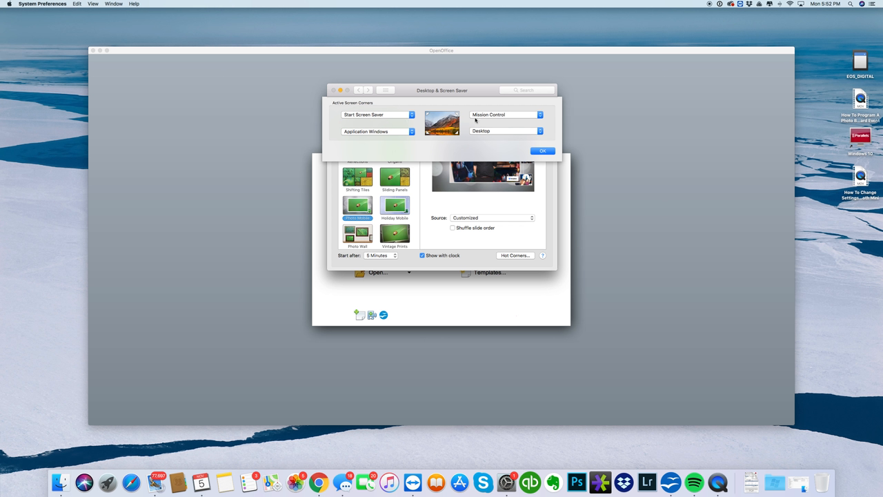
mouse_move(328, 138)
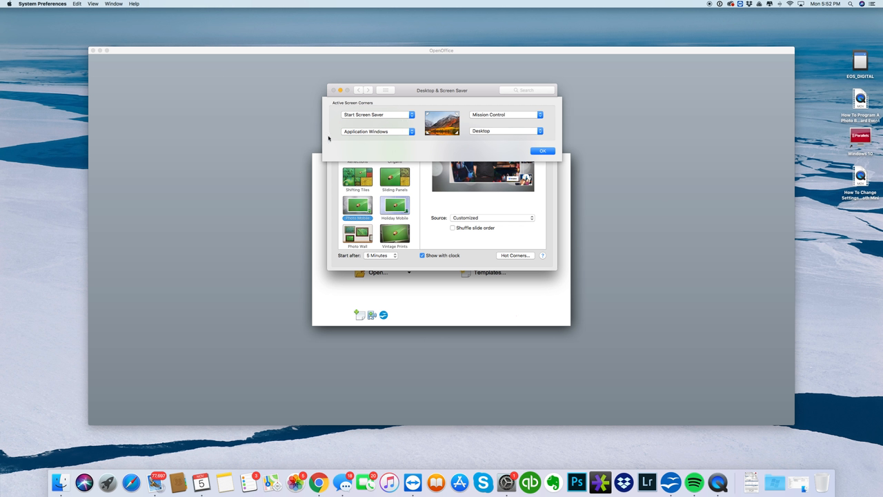
click(376, 131)
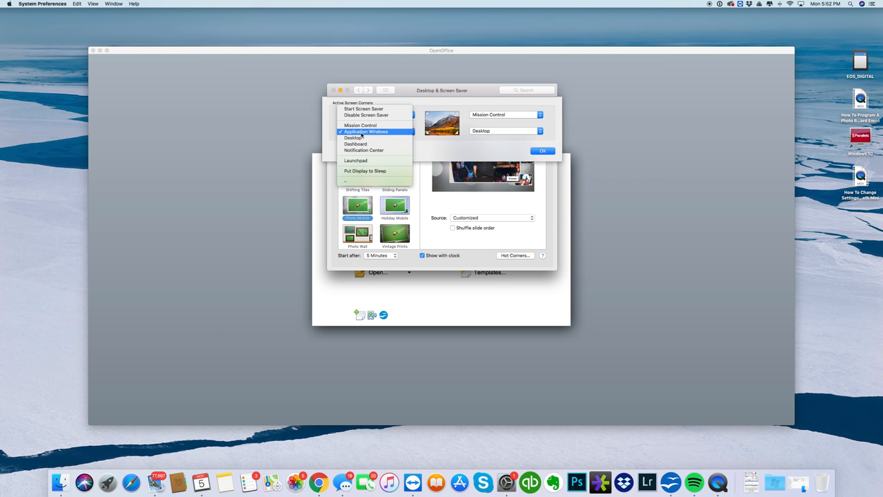
mouse_move(365, 110)
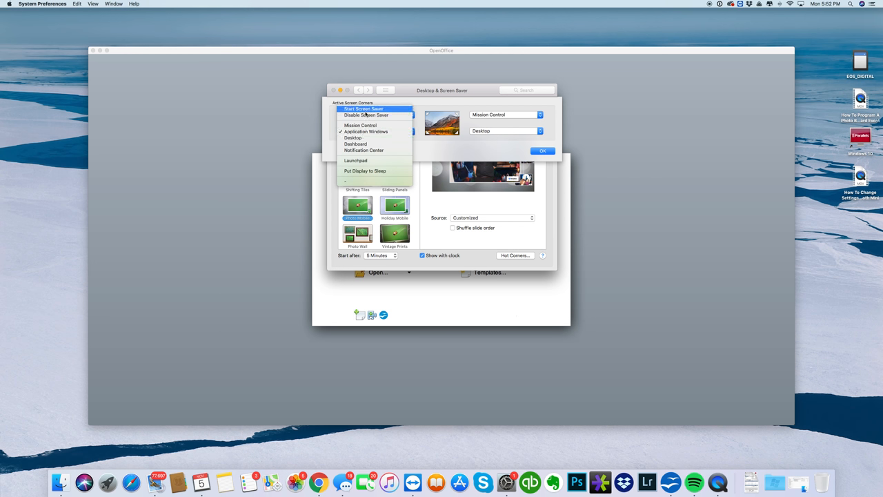
click(372, 109)
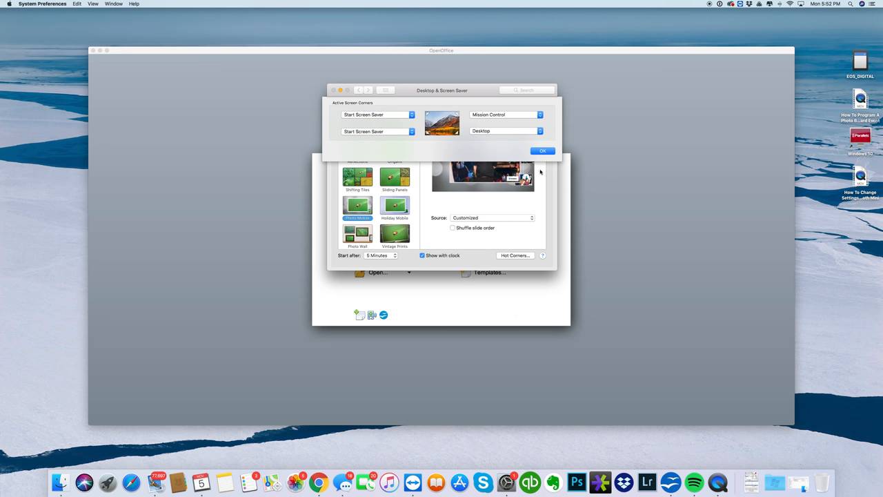
click(543, 150)
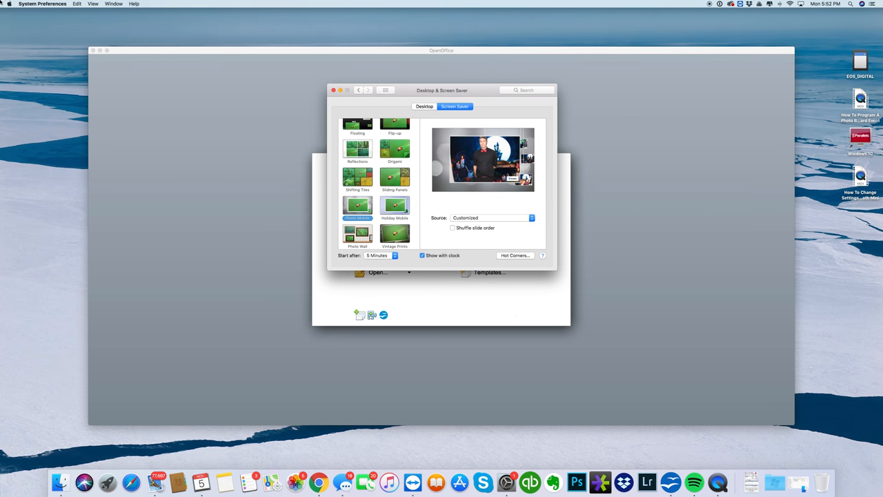